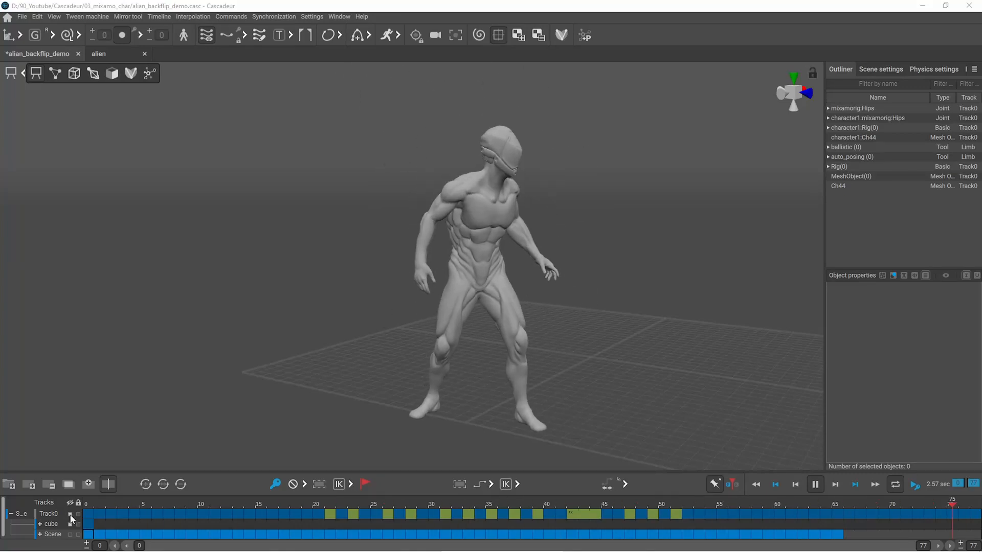
# Download Mixamo's Backflip animation as FBX Binary with skin at 30 fps
pyautogui.click(250, 505)
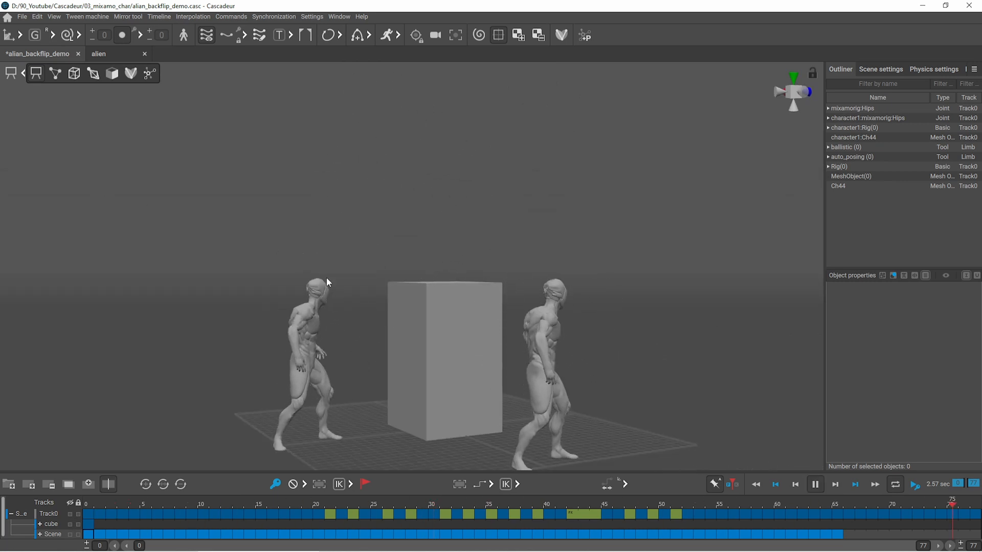
pyautogui.click(746, 504)
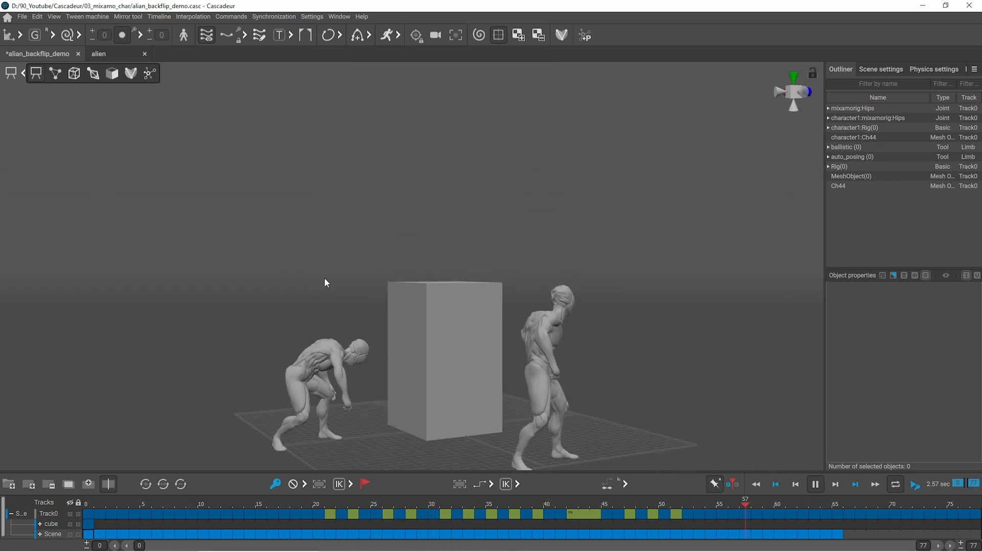
pyautogui.click(549, 505)
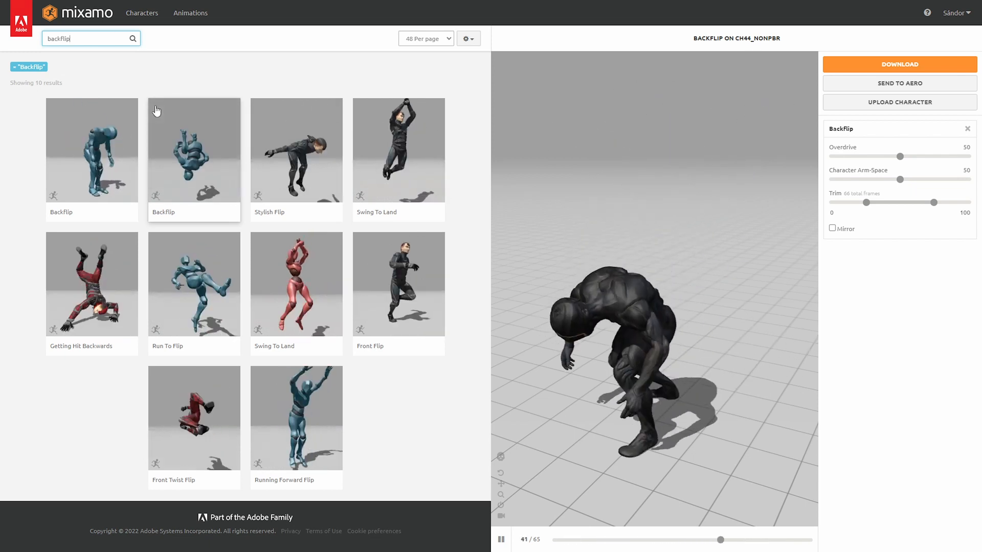
pyautogui.click(900, 64)
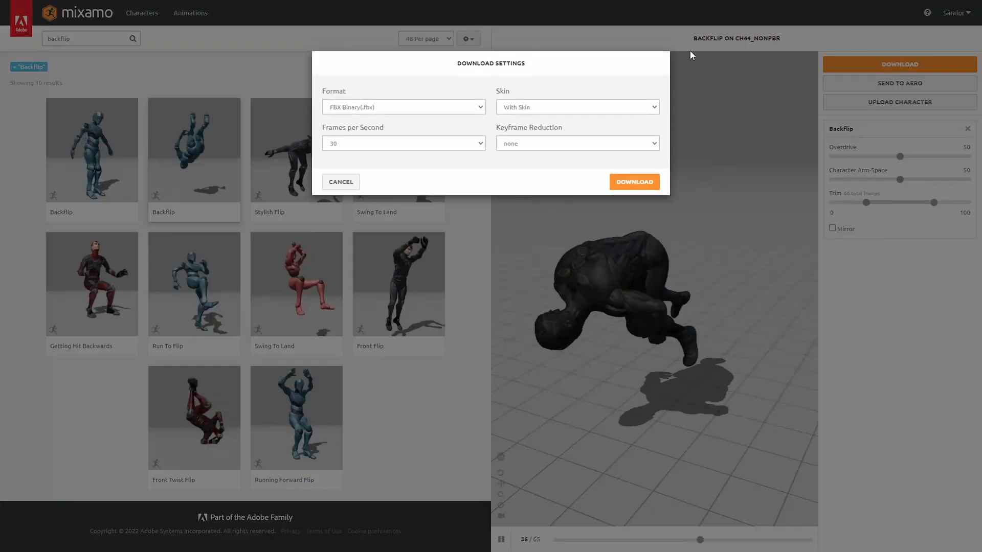
pyautogui.click(575, 106)
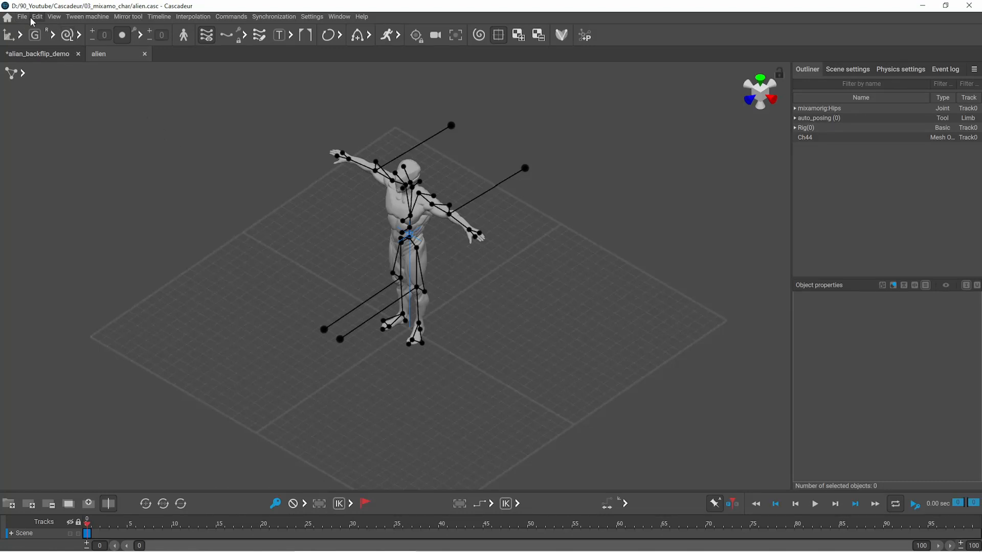
# Import Backflip.fbx as animation onto the alien, filling frames 0 to 65
pyautogui.click(37, 17)
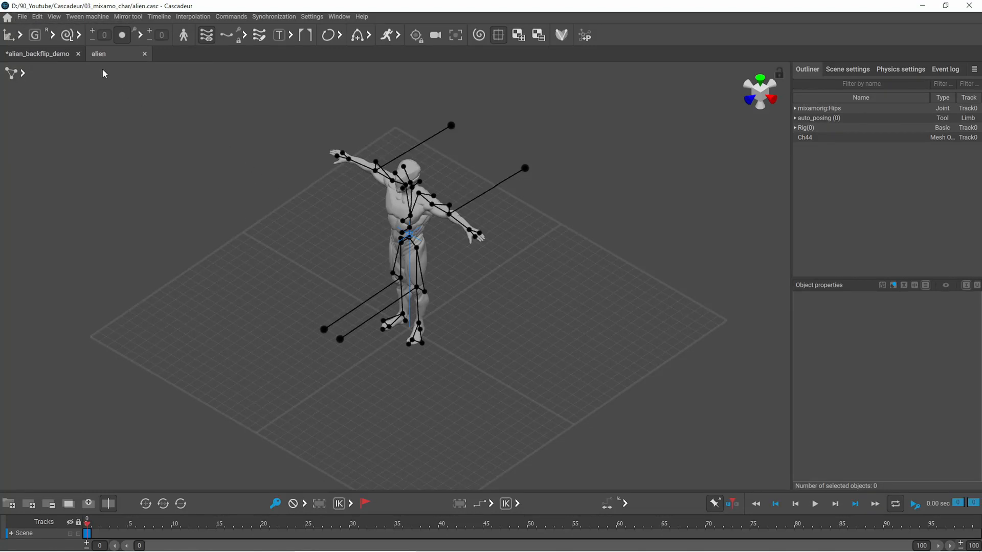
pyautogui.click(22, 17)
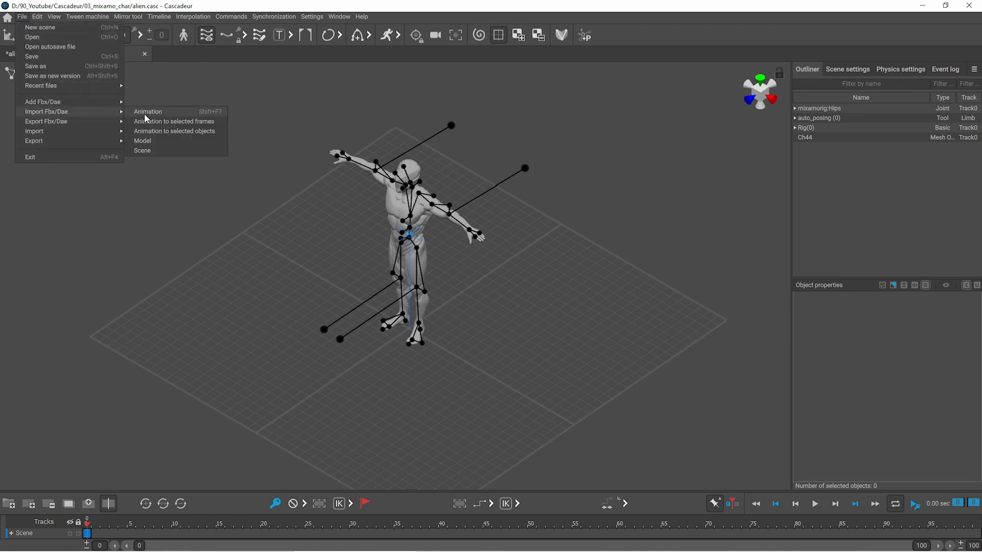
pyautogui.click(147, 112)
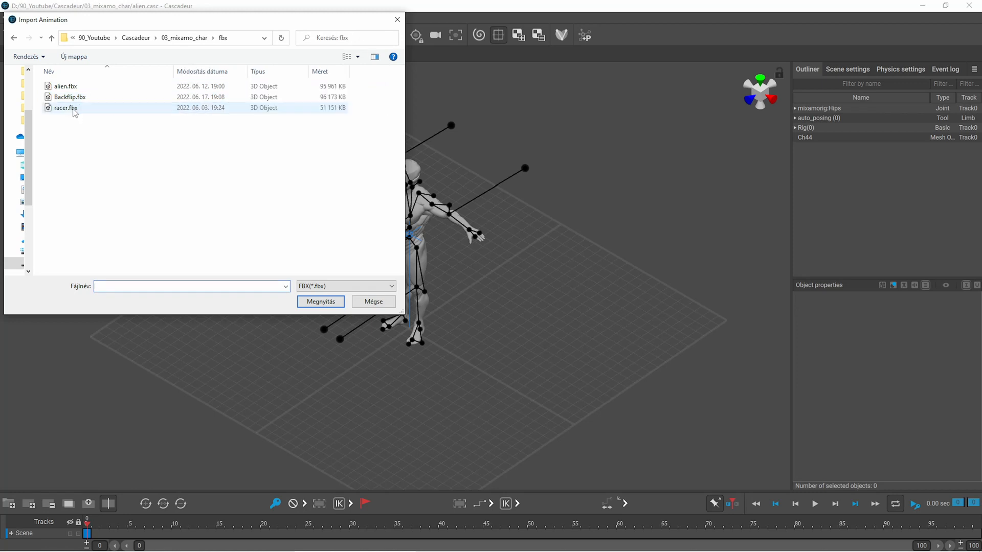
pyautogui.click(321, 301)
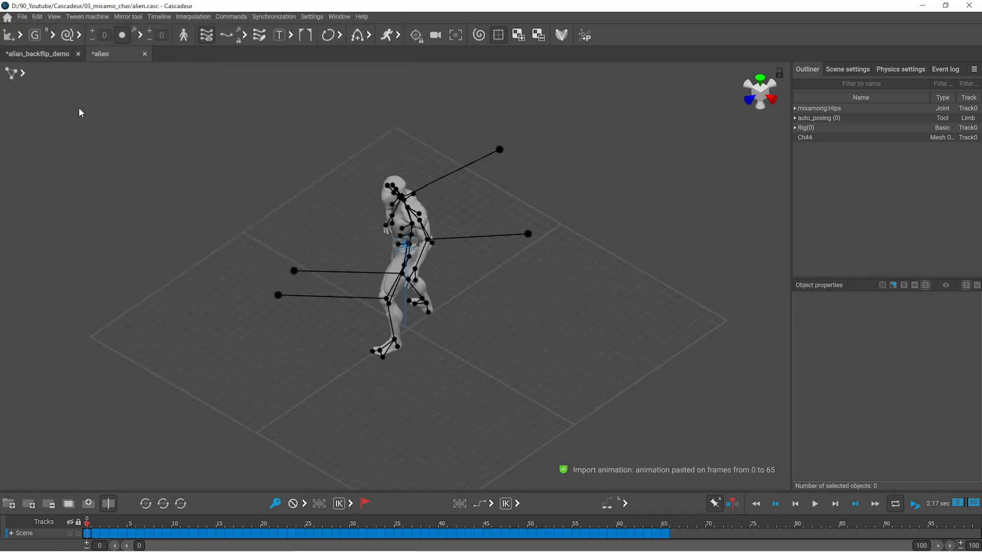
# Add a cube via Commands > Add and name it 'Cube'
pyautogui.click(814, 503)
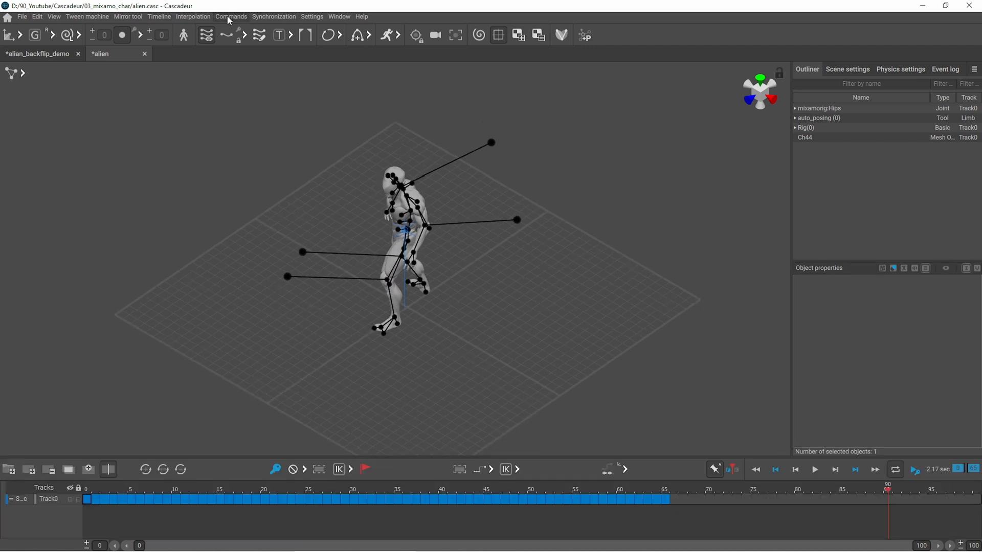
pyautogui.click(230, 17)
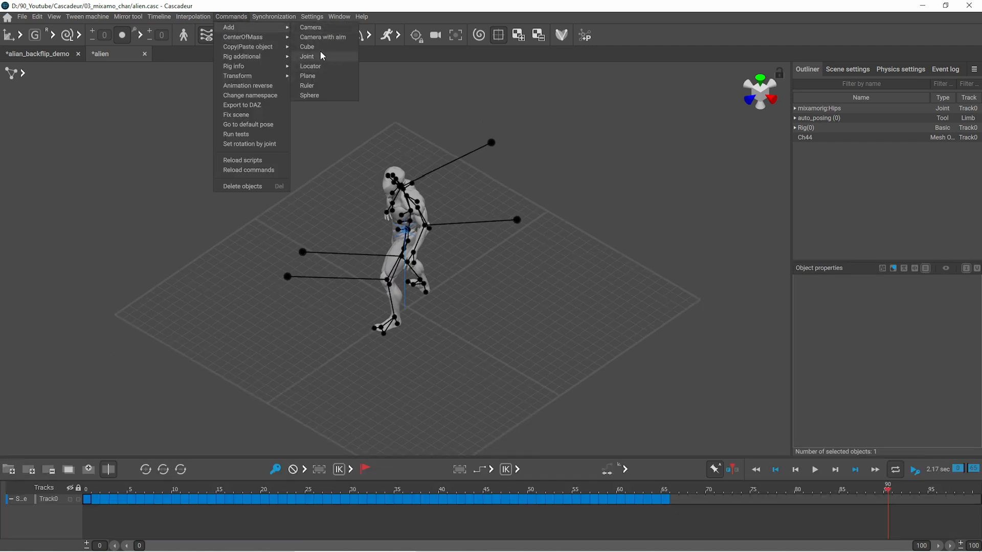
pyautogui.click(307, 46)
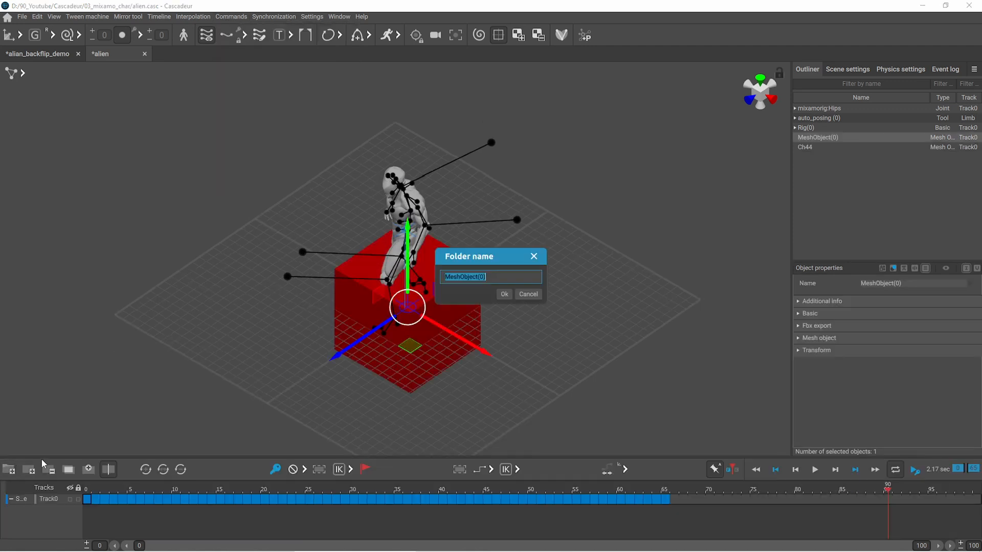
pyautogui.write('Cube')
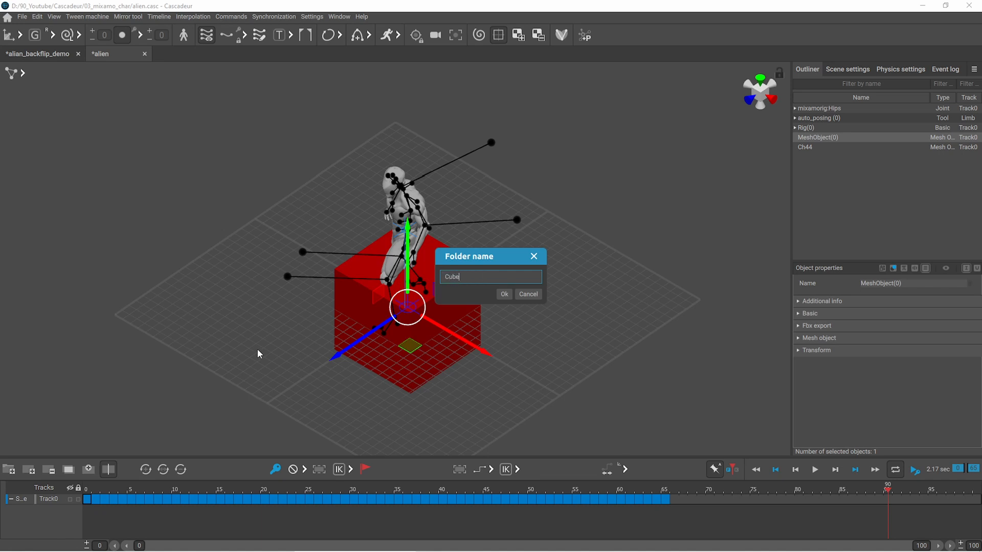
pyautogui.click(504, 295)
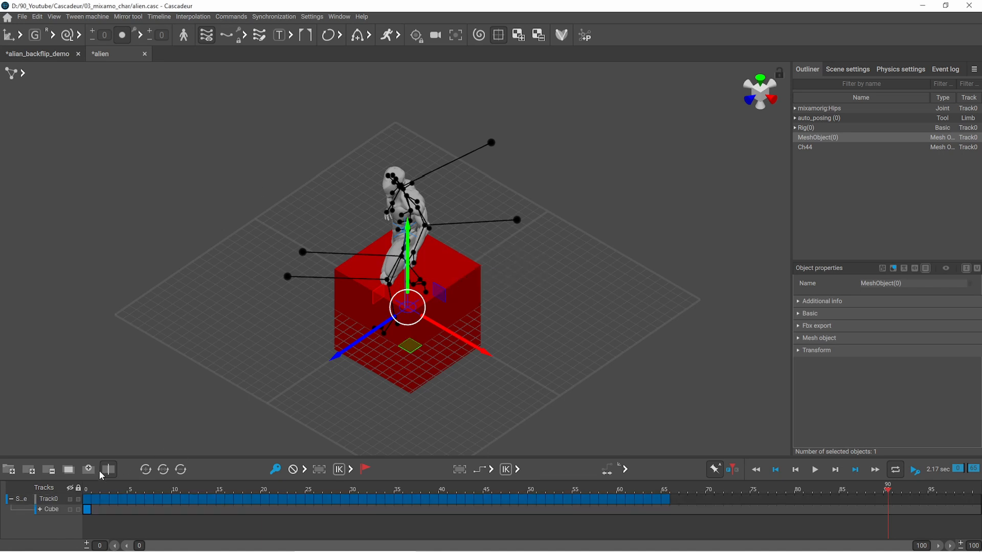
pyautogui.moveTo(80, 401)
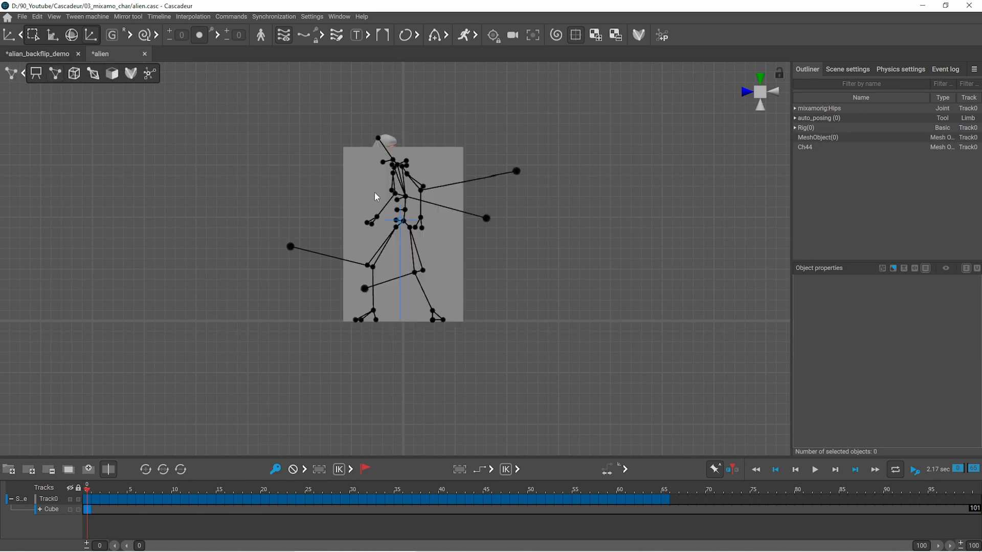
# Scale and lower the cube so the character's feet rest on its top face
pyautogui.click(400, 219)
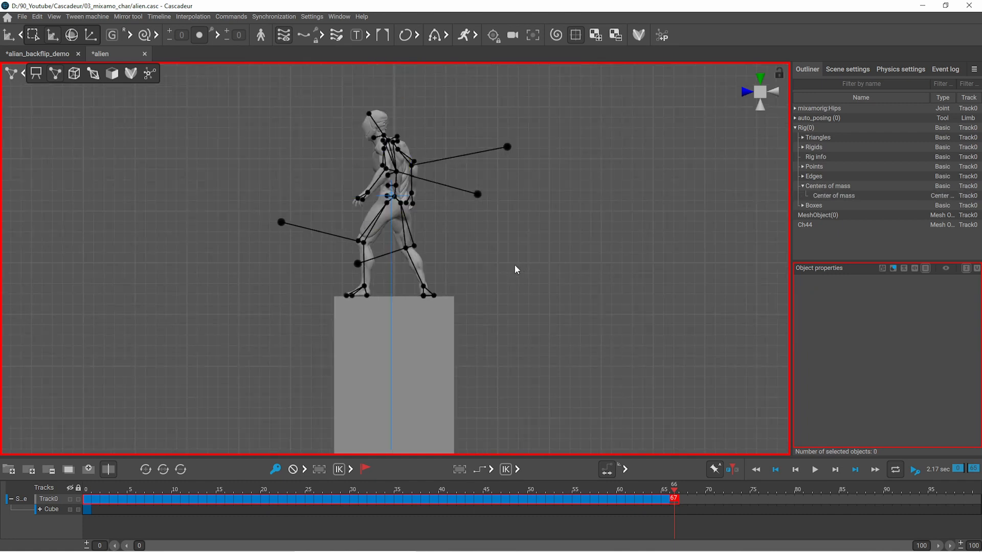
# Move the centre of mass in frames 40–65 right and down so the landing is on the floor
pyautogui.click(815, 470)
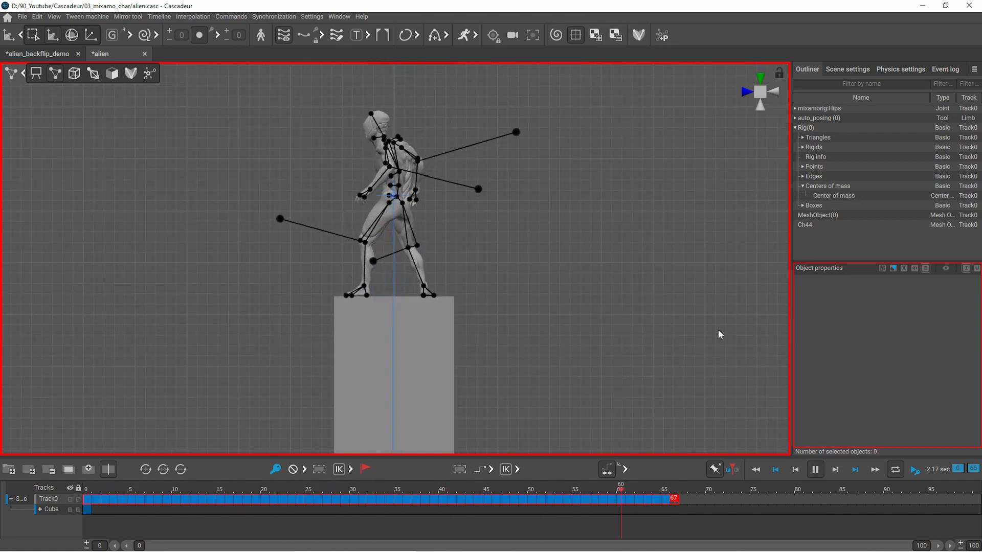
pyautogui.click(381, 499)
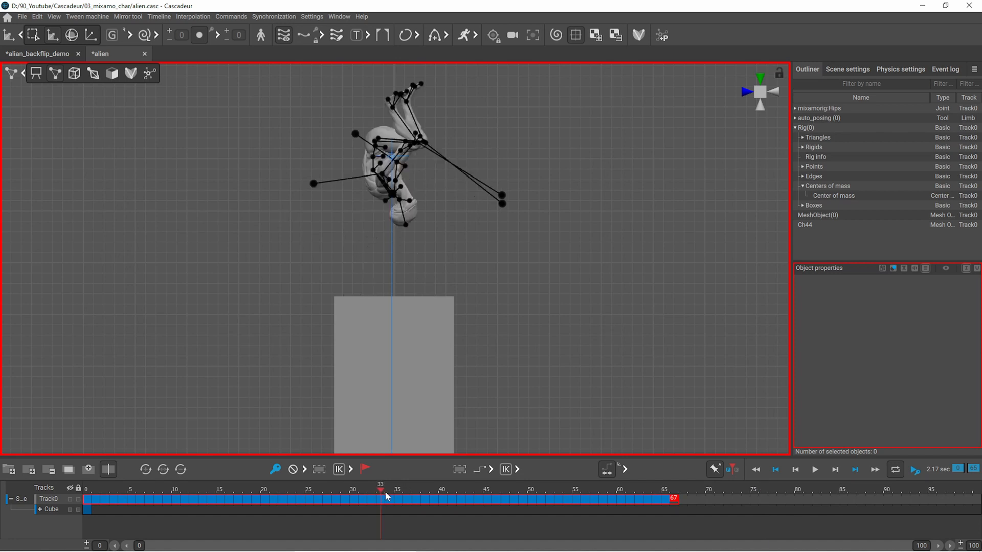
pyautogui.click(431, 499)
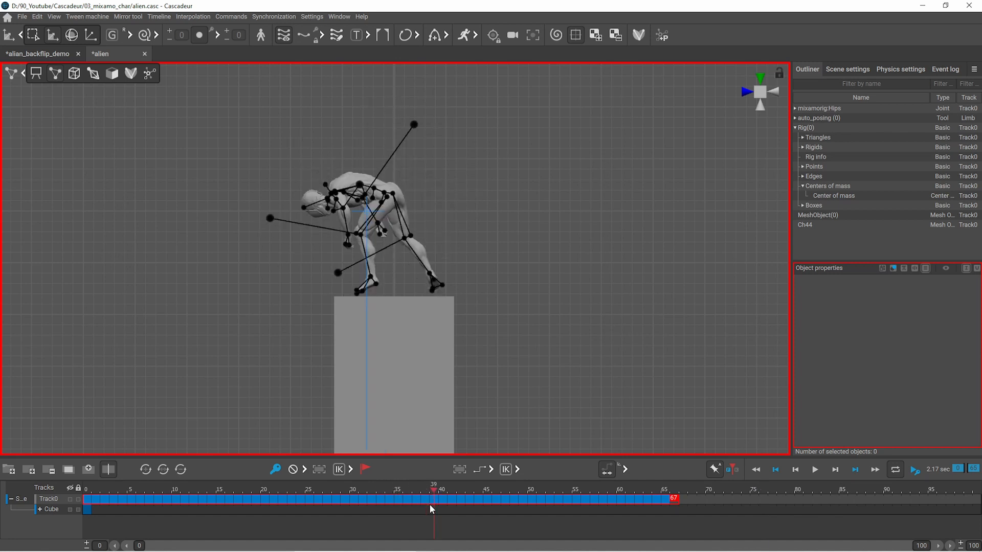
pyautogui.click(441, 498)
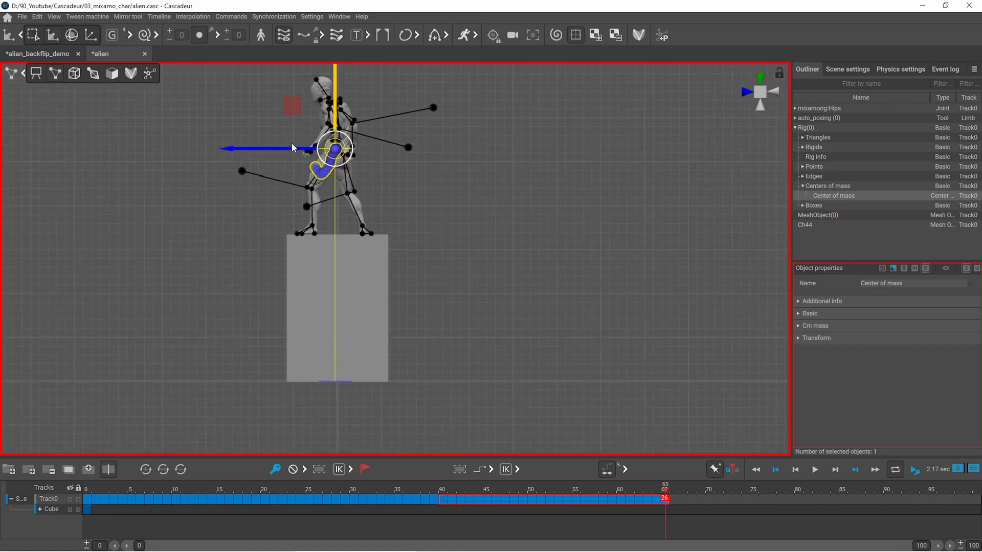
pyautogui.moveTo(282, 148); pyautogui.dragTo(407, 148)
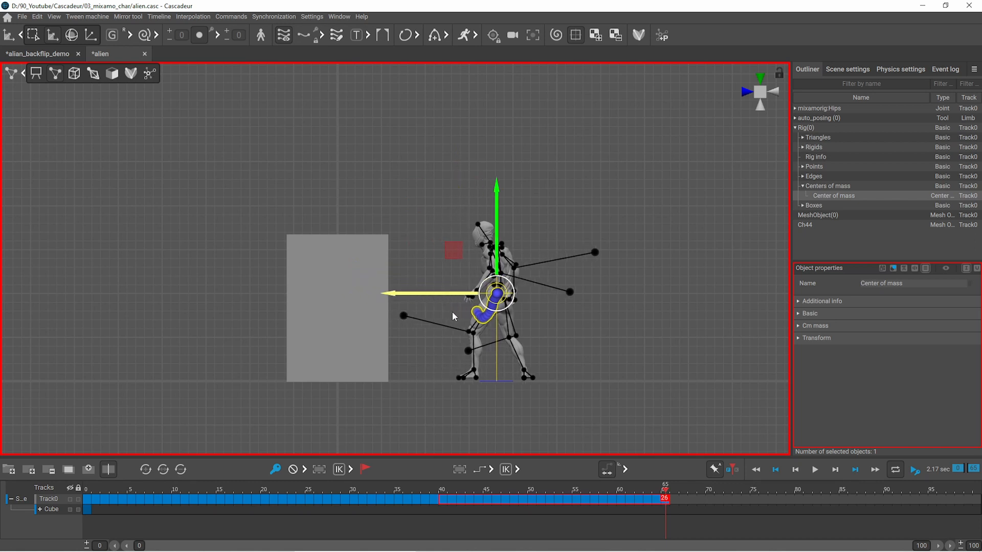
pyautogui.click(816, 470)
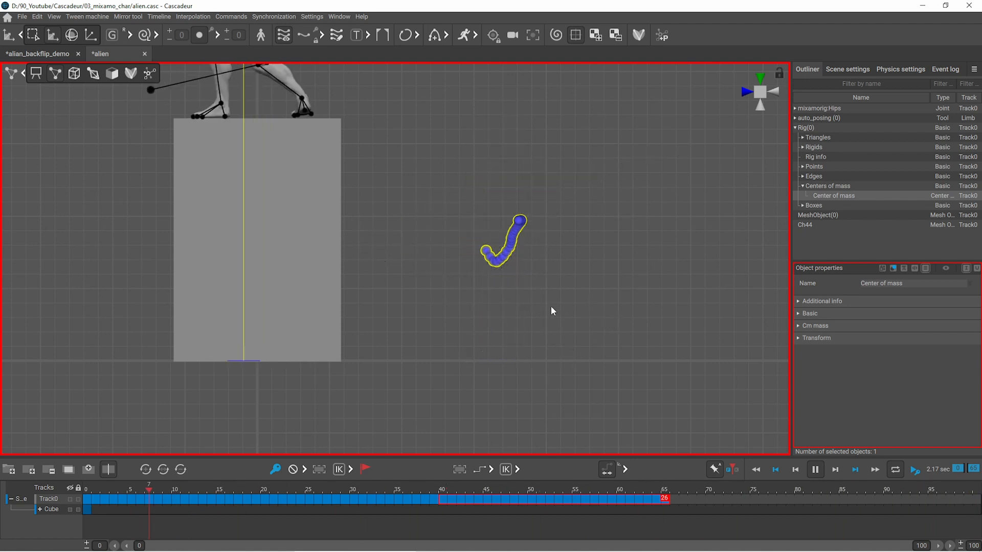
# Clear the selection and select frames 20 to 40 as the working interval
pyautogui.click(264, 499)
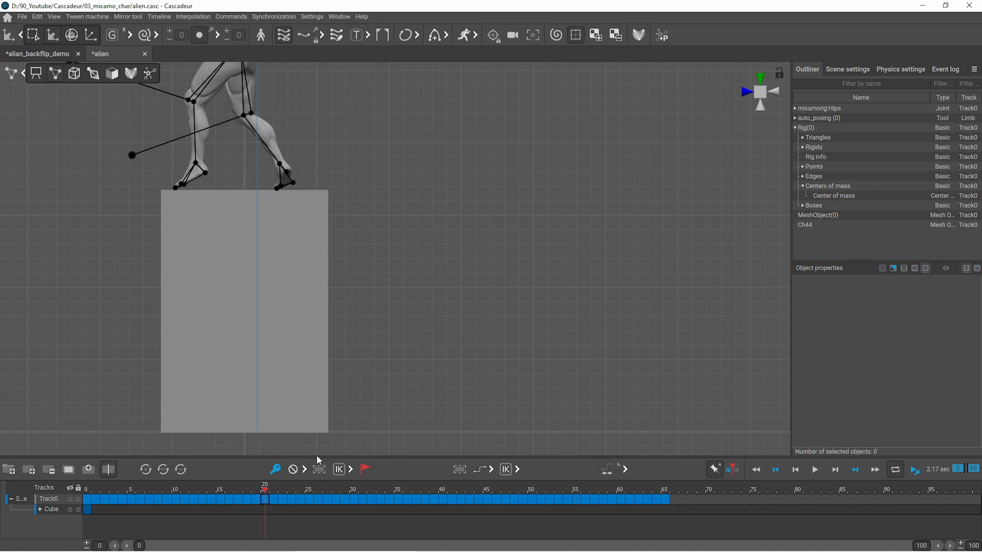
pyautogui.click(398, 498)
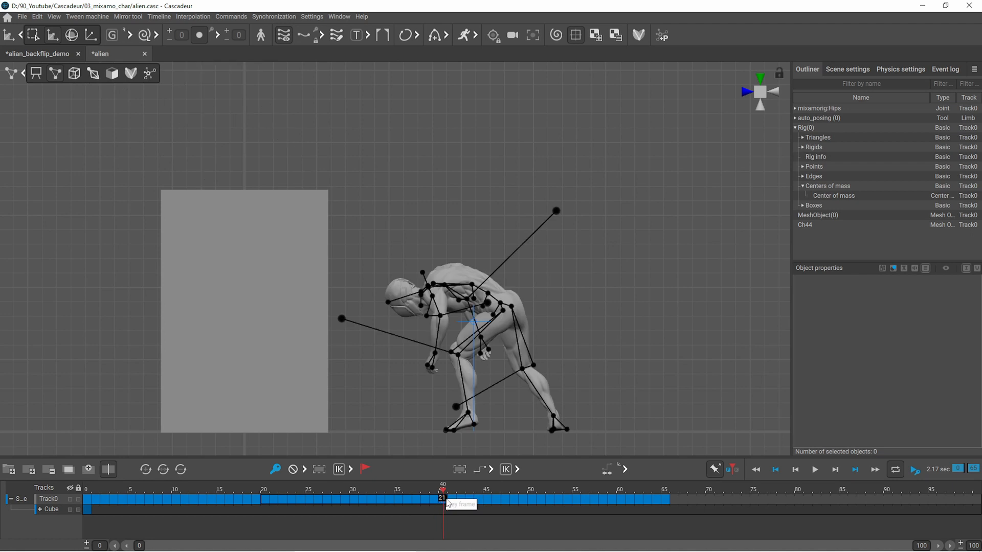
pyautogui.moveTo(423, 239)
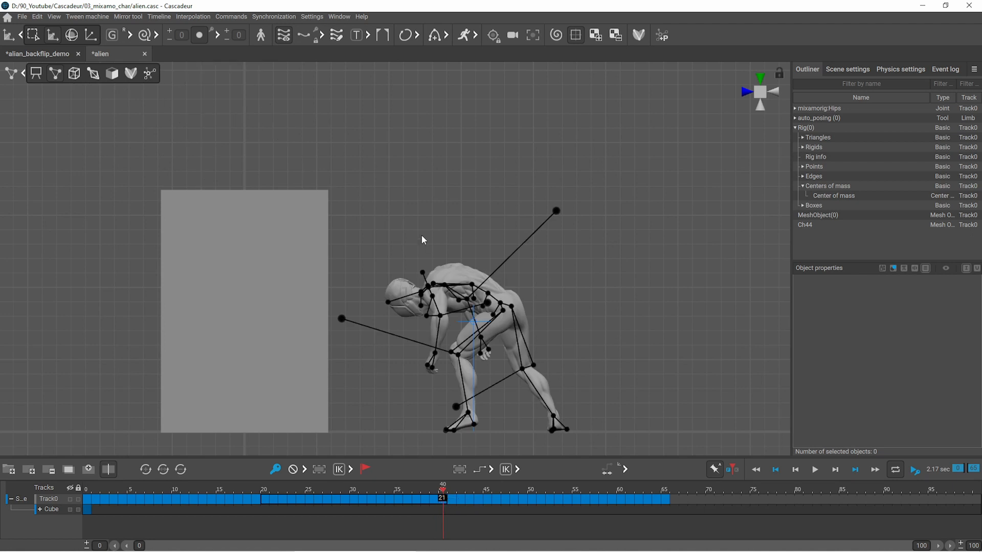
pyautogui.moveTo(420, 37)
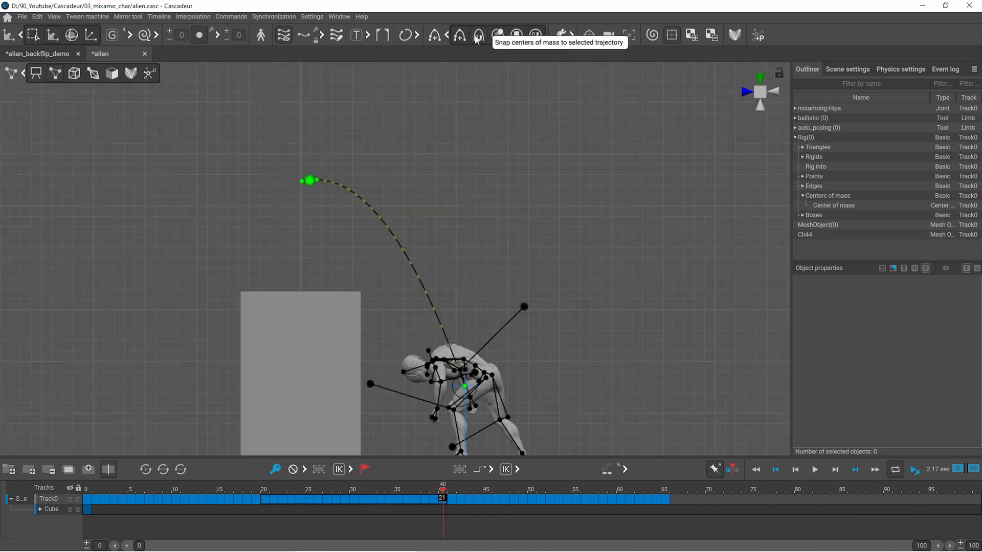
# Move the ballistic arc's landing and peak points so it drops from the box top to the floor
pyautogui.click(263, 498)
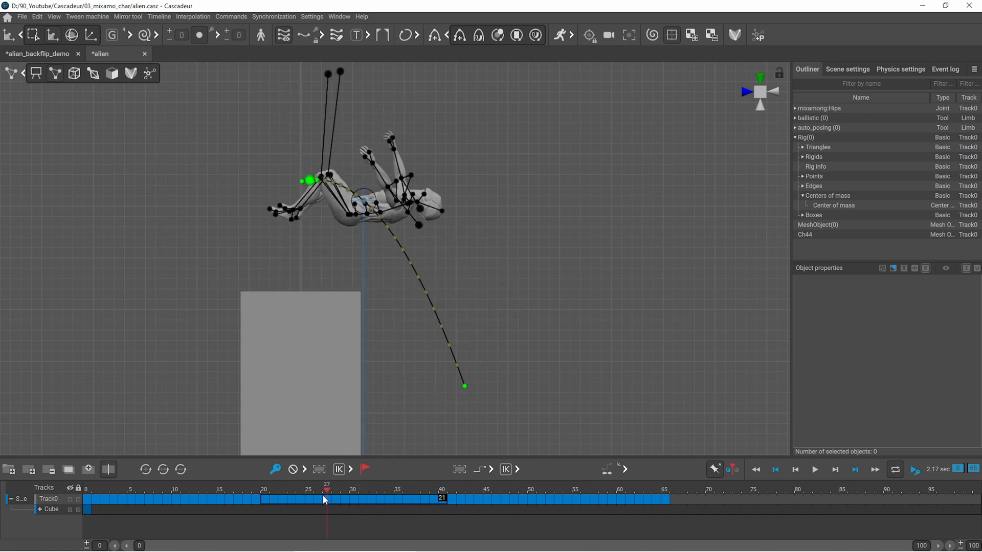
pyautogui.click(813, 469)
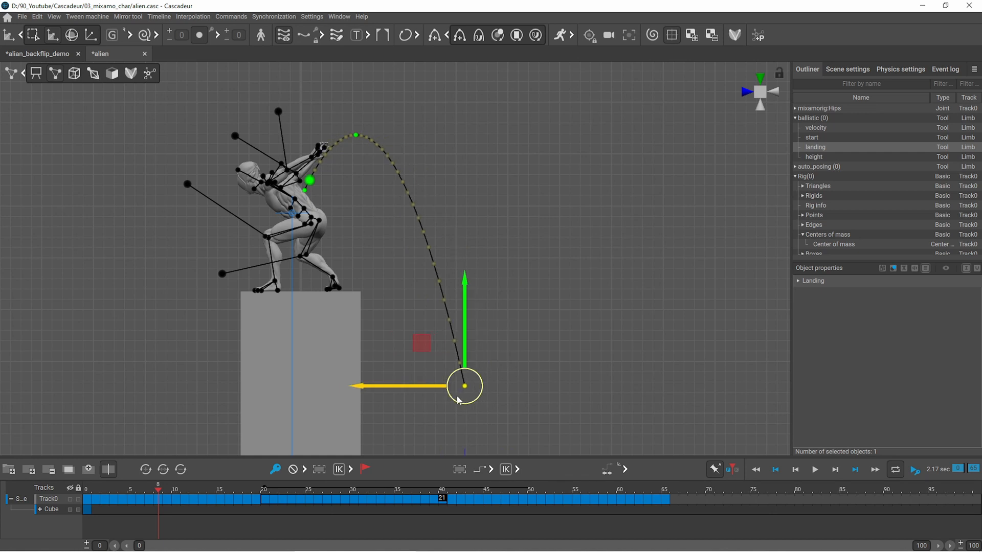
pyautogui.moveTo(457, 396)
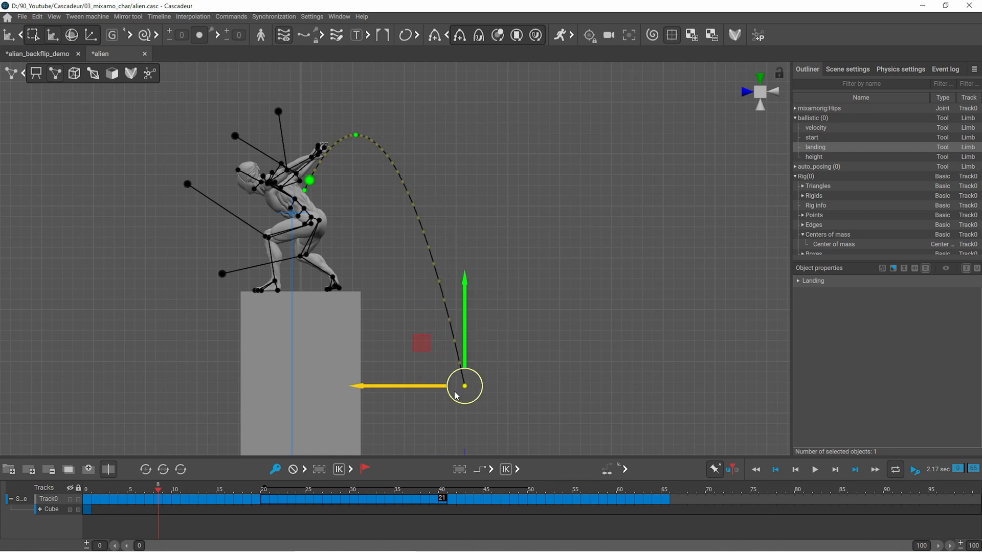
pyautogui.click(814, 157)
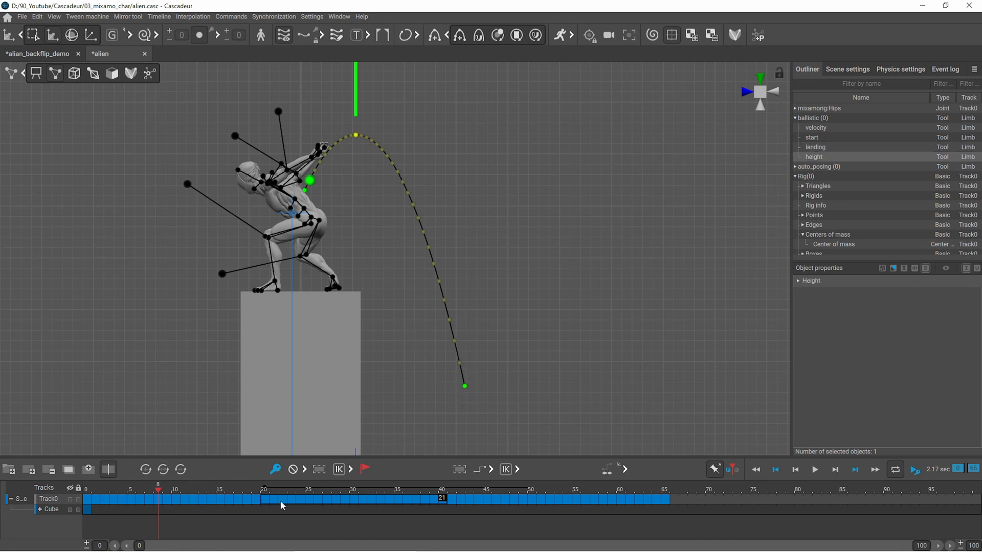
pyautogui.moveTo(268, 503)
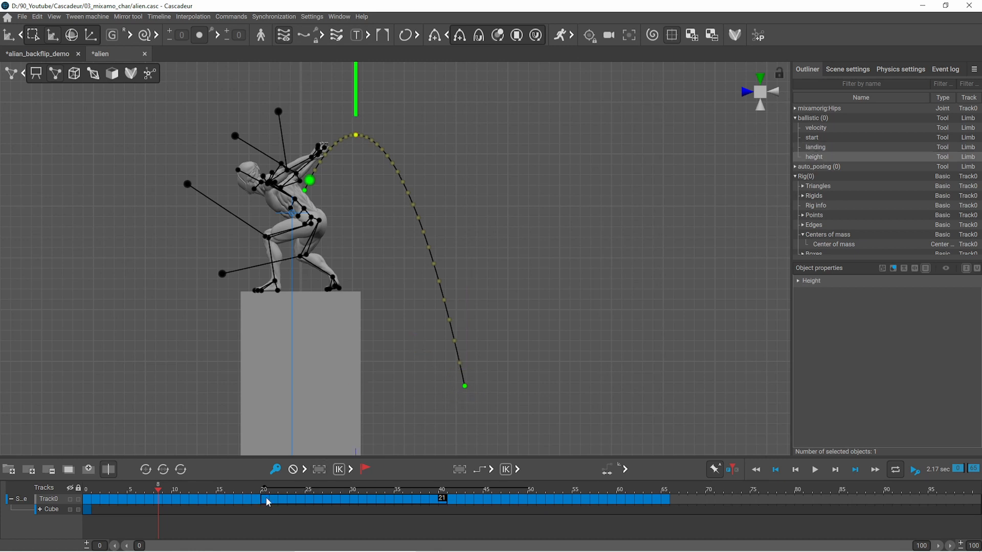
pyautogui.moveTo(481, 458)
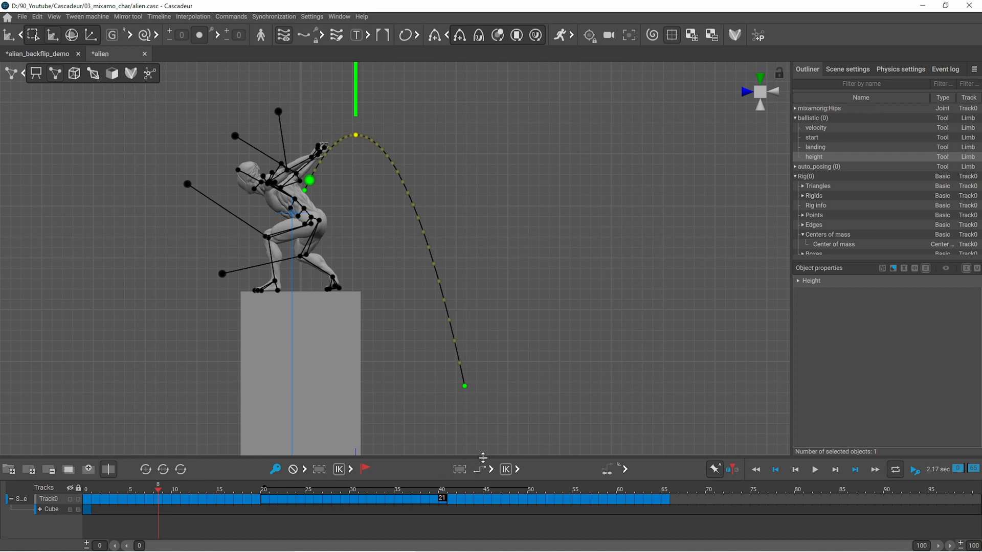
pyautogui.moveTo(457, 519)
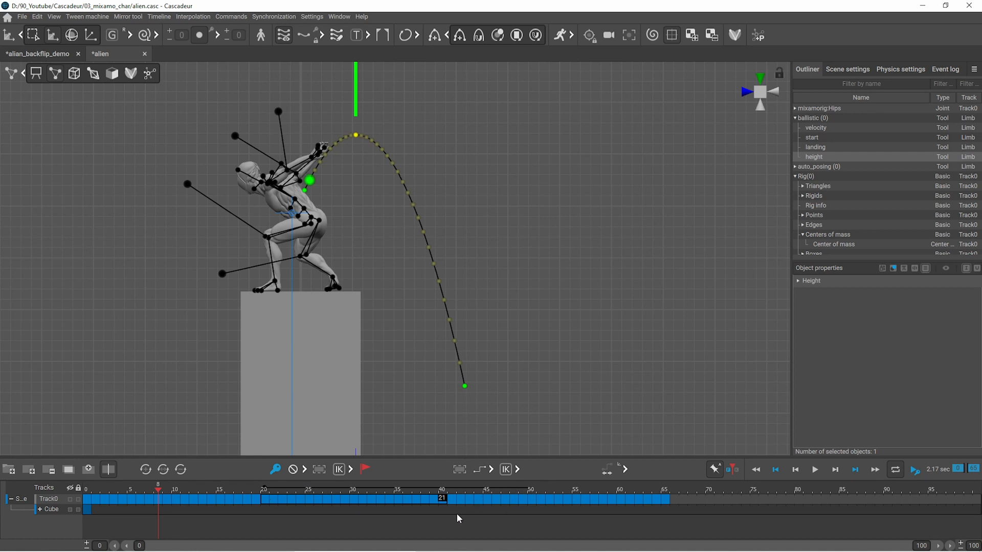
pyautogui.moveTo(422, 512)
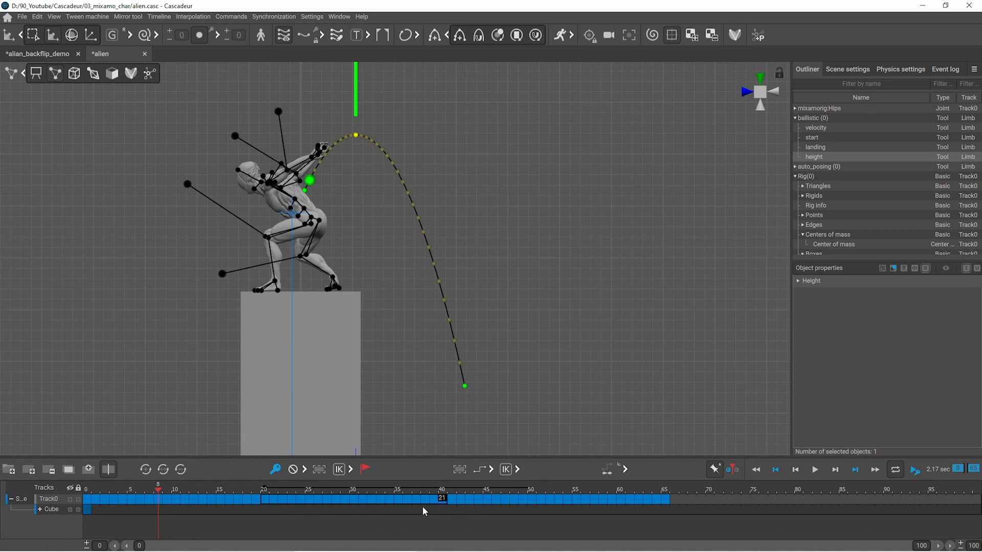
pyautogui.moveTo(434, 514)
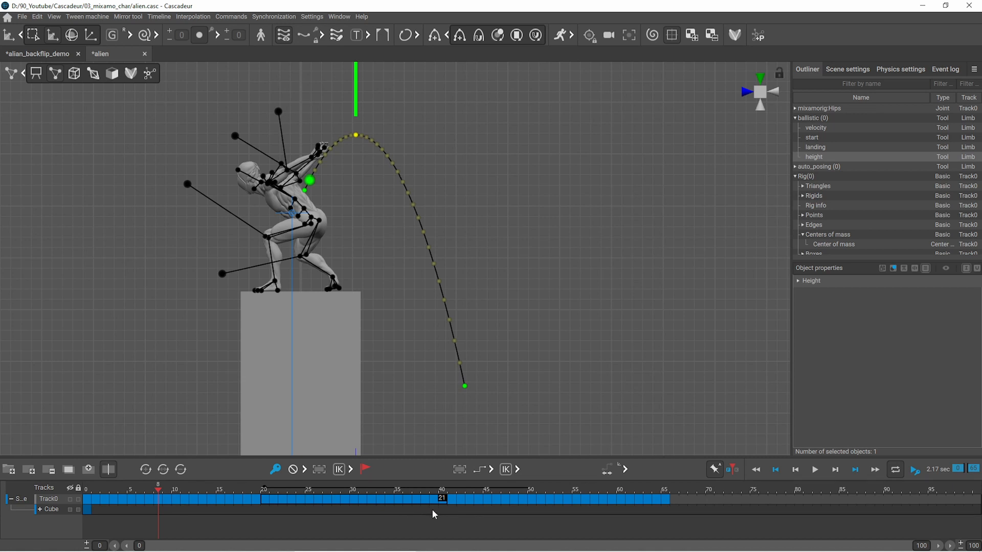
pyautogui.moveTo(431, 508)
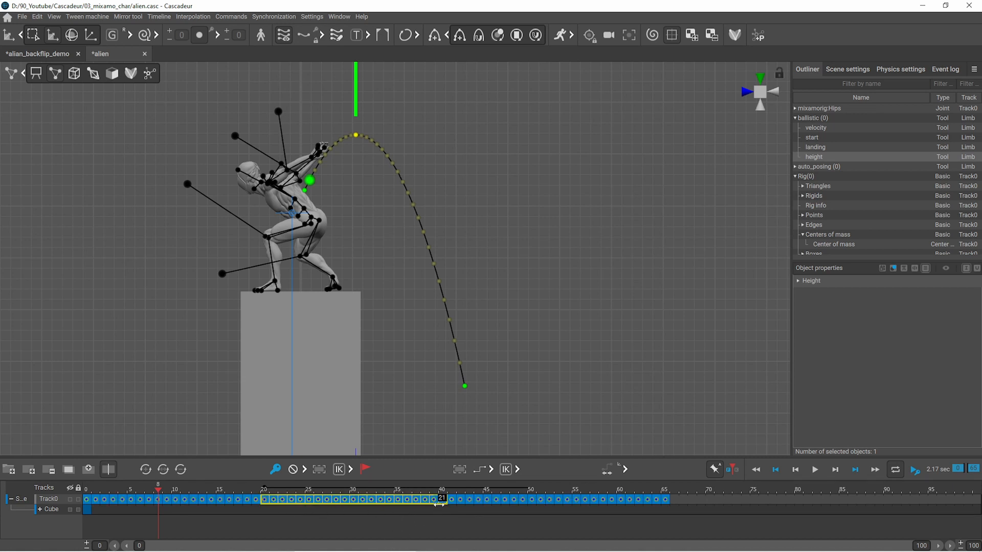
pyautogui.click(487, 490)
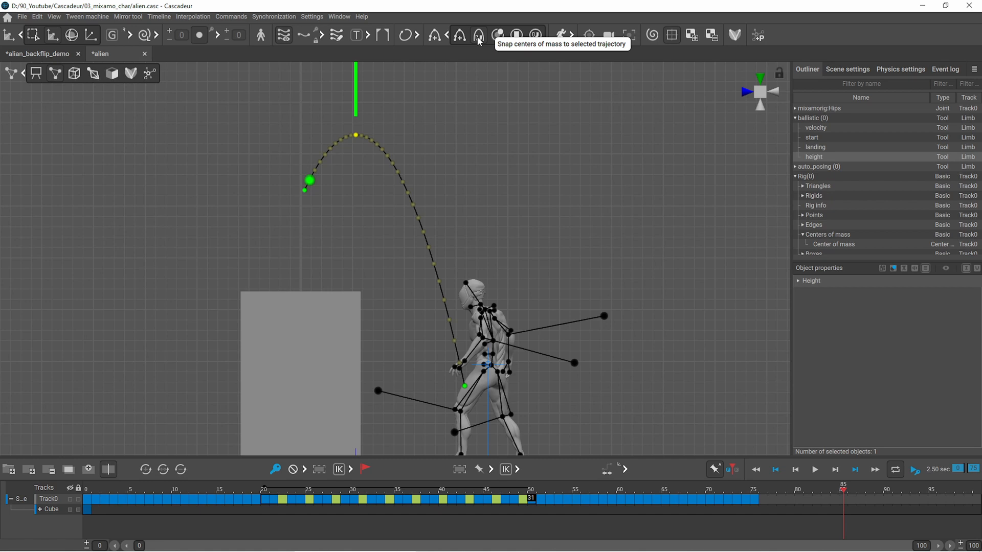
# Stretch the flight to about frame 50, snap the centre of mass to the trajectory and poses to ballistic ghosts
pyautogui.click(815, 470)
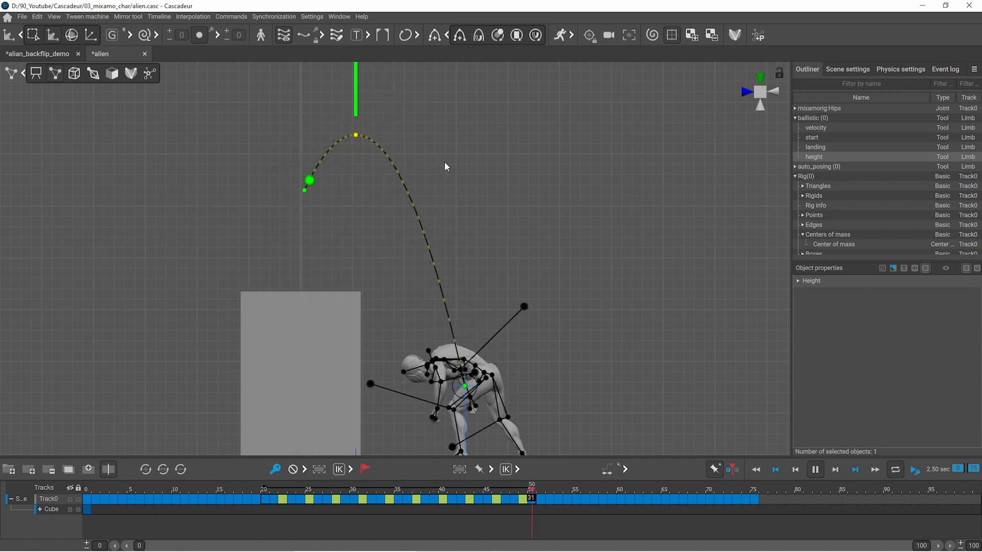
pyautogui.click(220, 490)
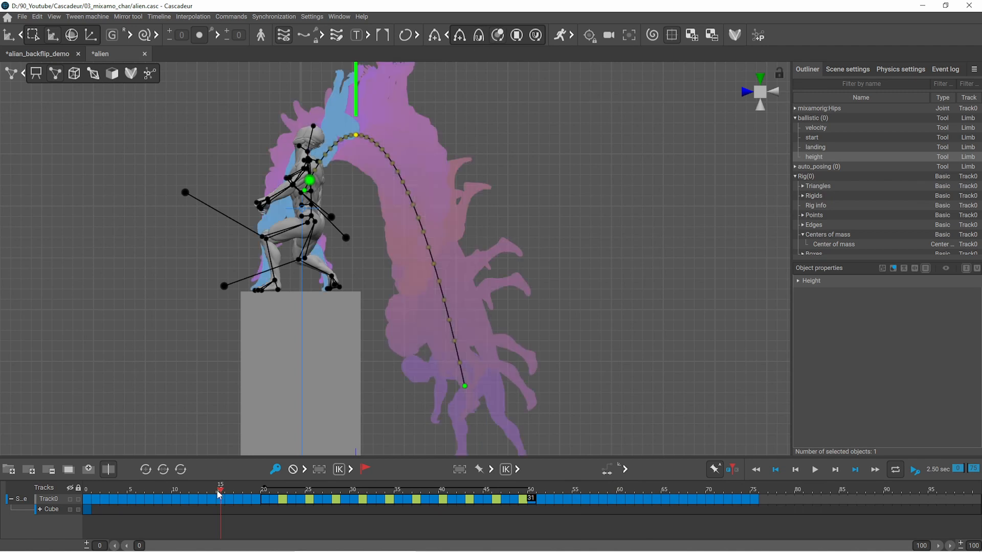
pyautogui.click(309, 490)
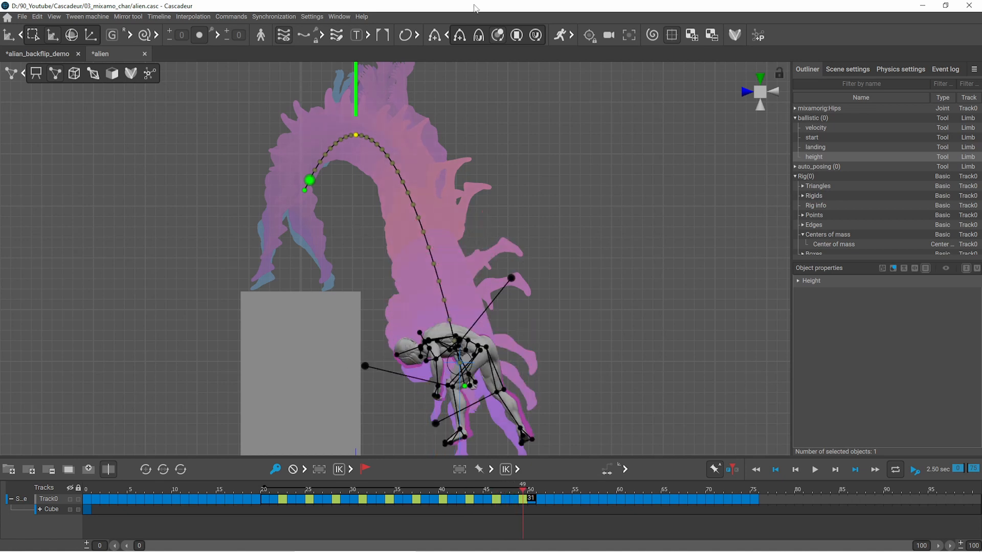
pyautogui.moveTo(534, 34)
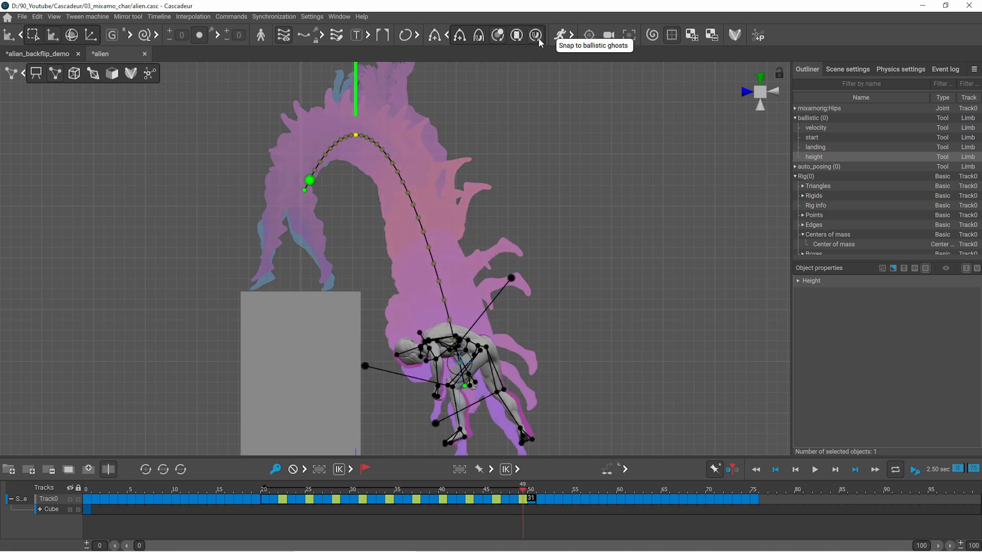
pyautogui.click(814, 470)
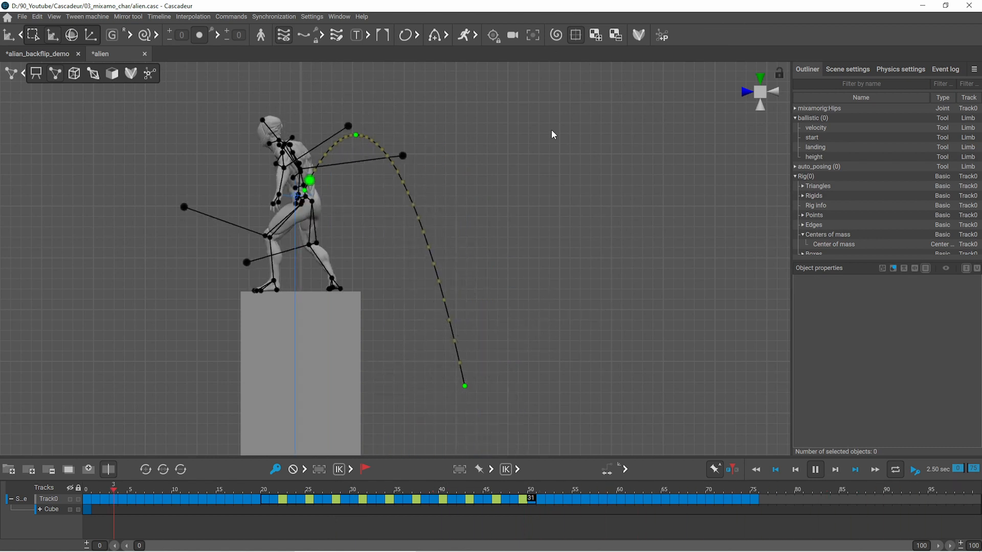
# Stop playback and select airborne frames 21–32 for interval editing with Bezier interpolation
pyautogui.click(665, 498)
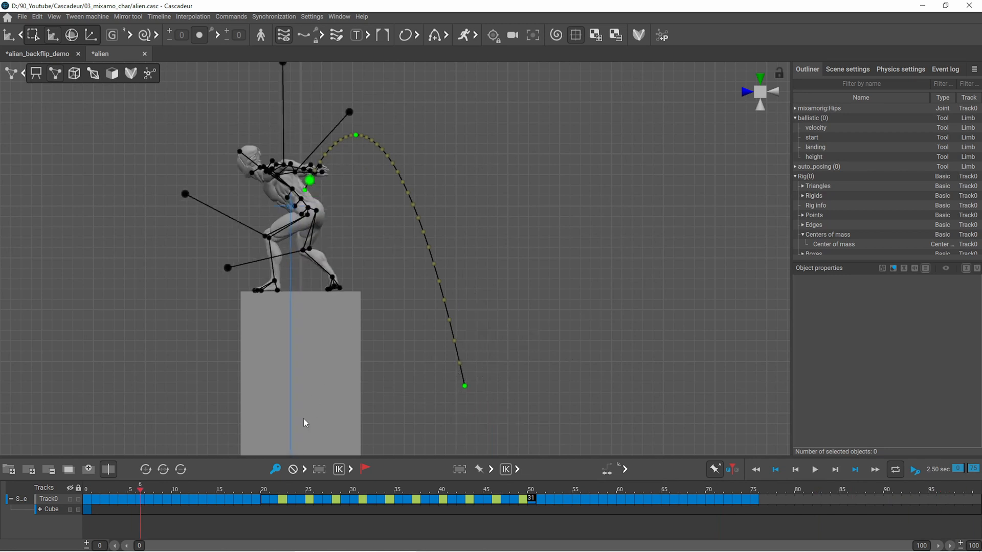
pyautogui.click(301, 499)
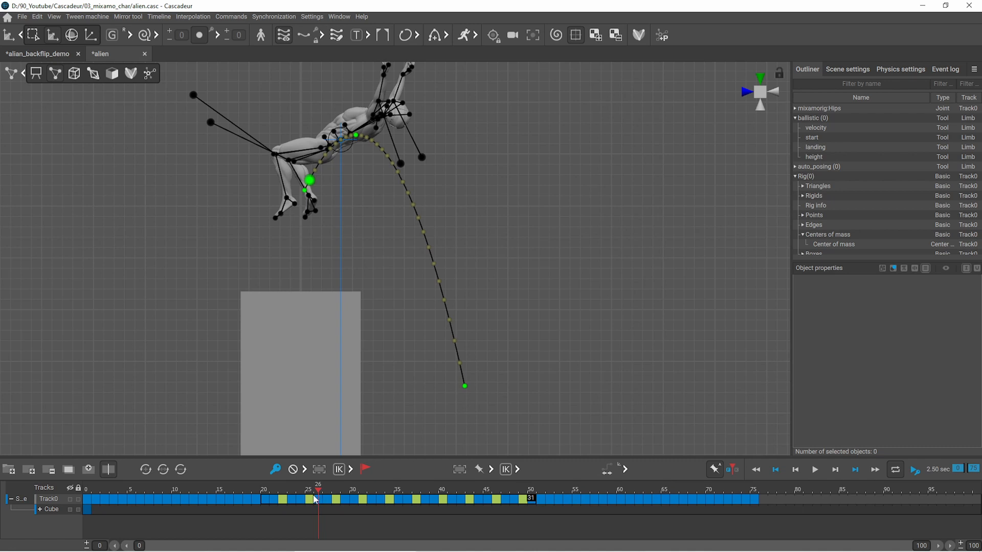
pyautogui.click(370, 498)
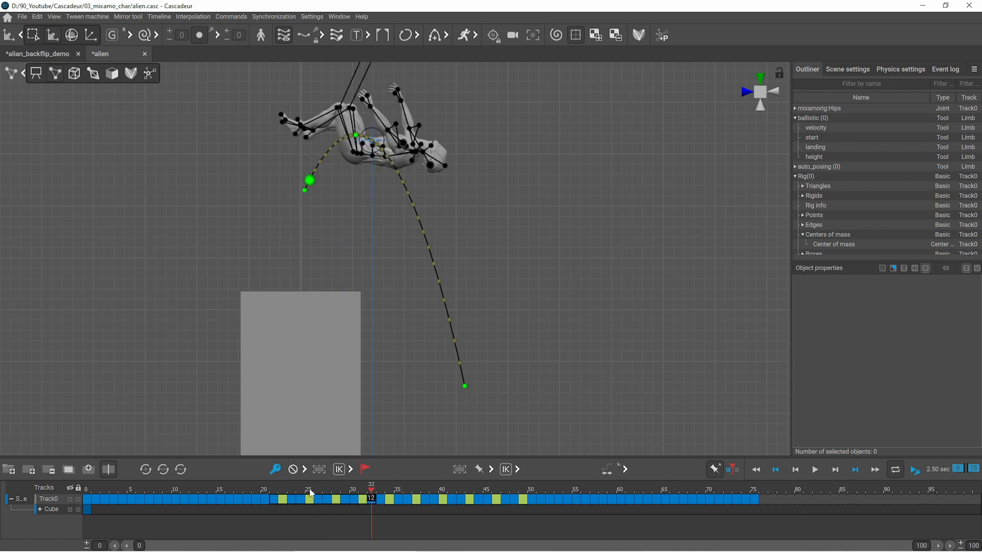
pyautogui.click(307, 498)
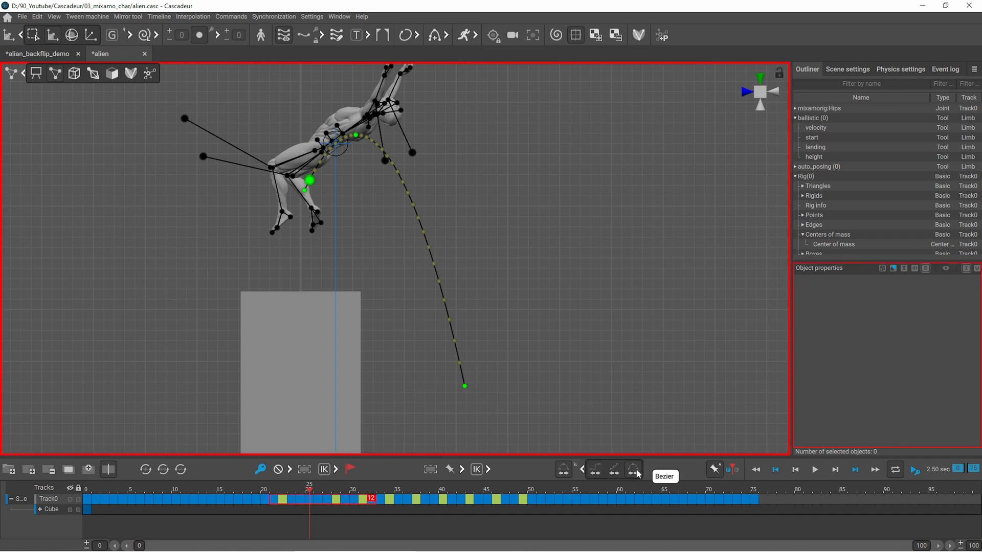
pyautogui.moveTo(667, 409)
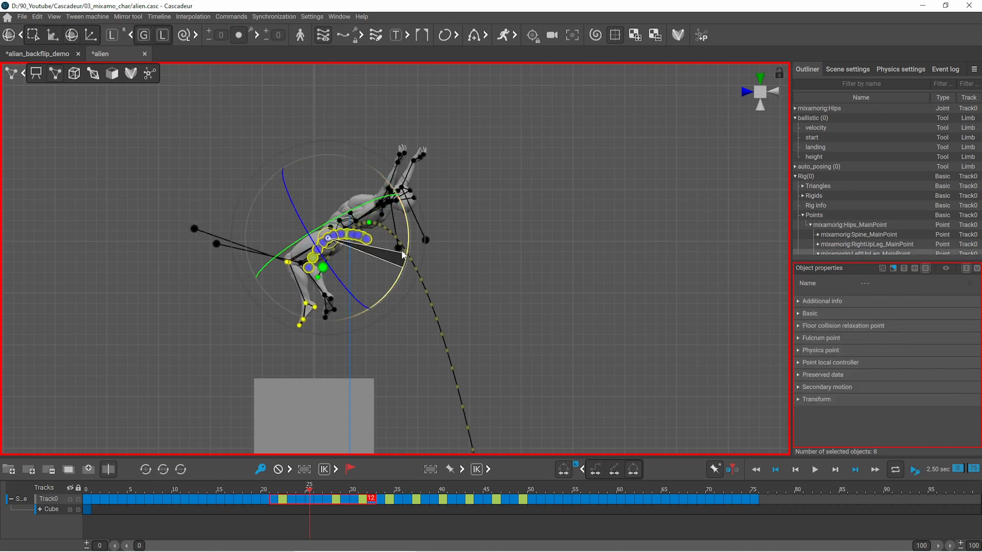
# Rotate the spine into the tuck and adjust the arm IK across the interval, then preview without the rig
pyautogui.click(847, 69)
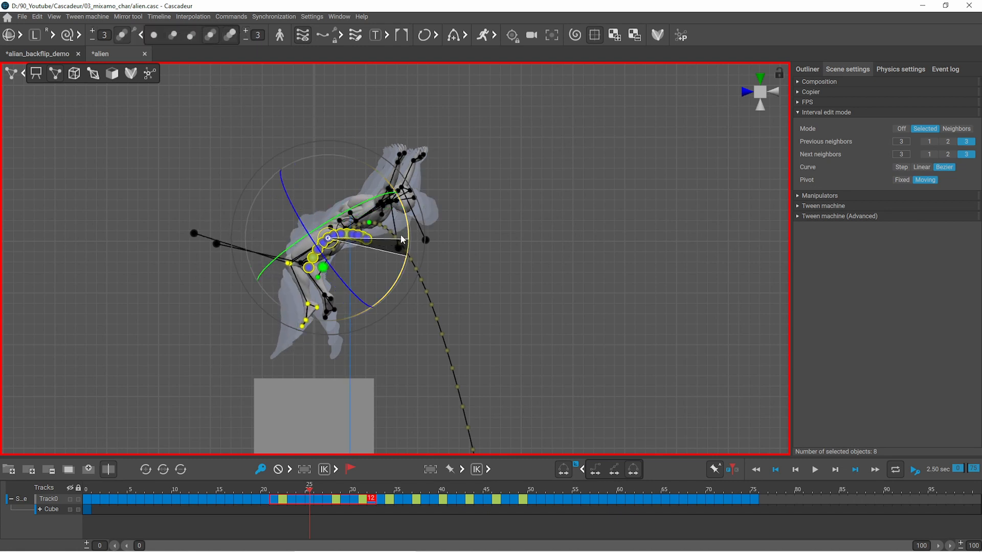
pyautogui.click(313, 278)
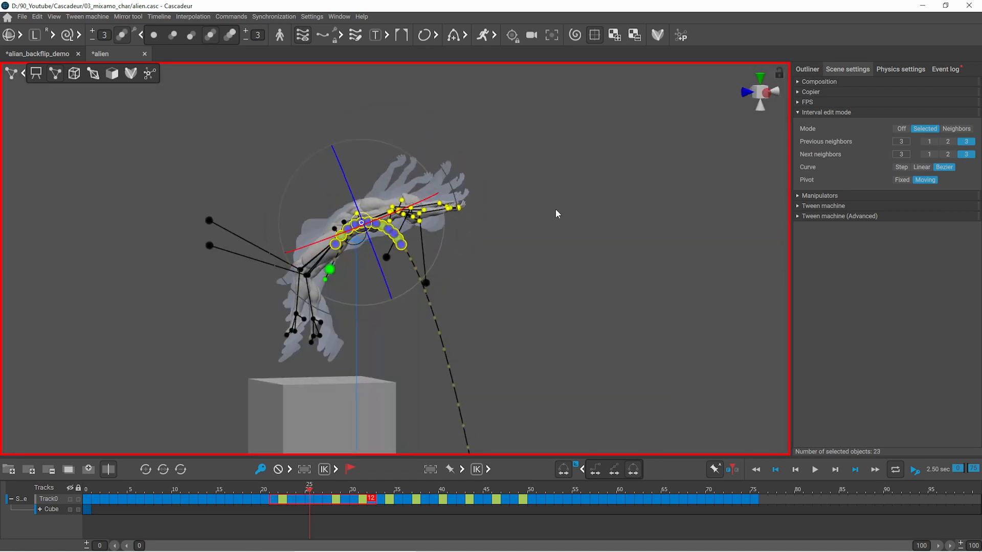
pyautogui.click(443, 499)
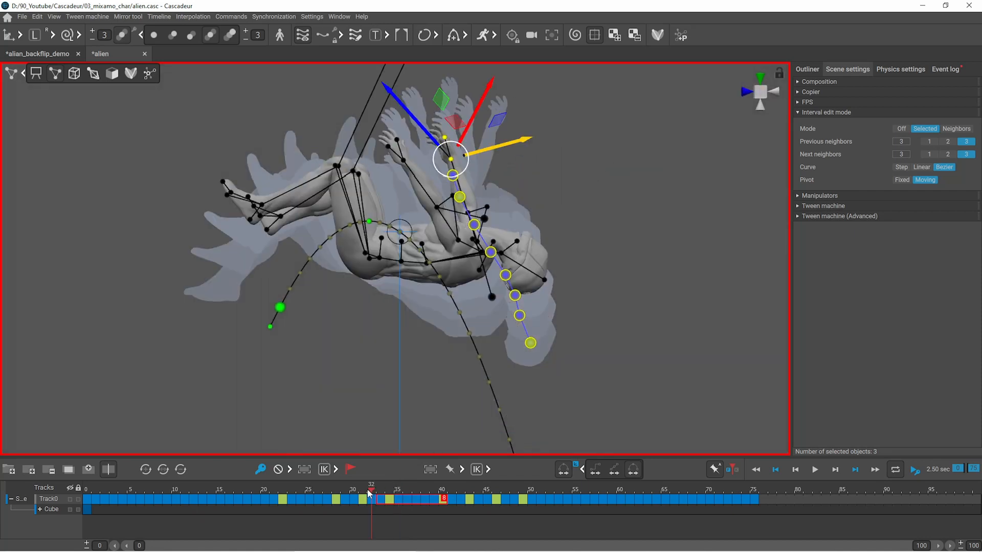
pyautogui.click(814, 470)
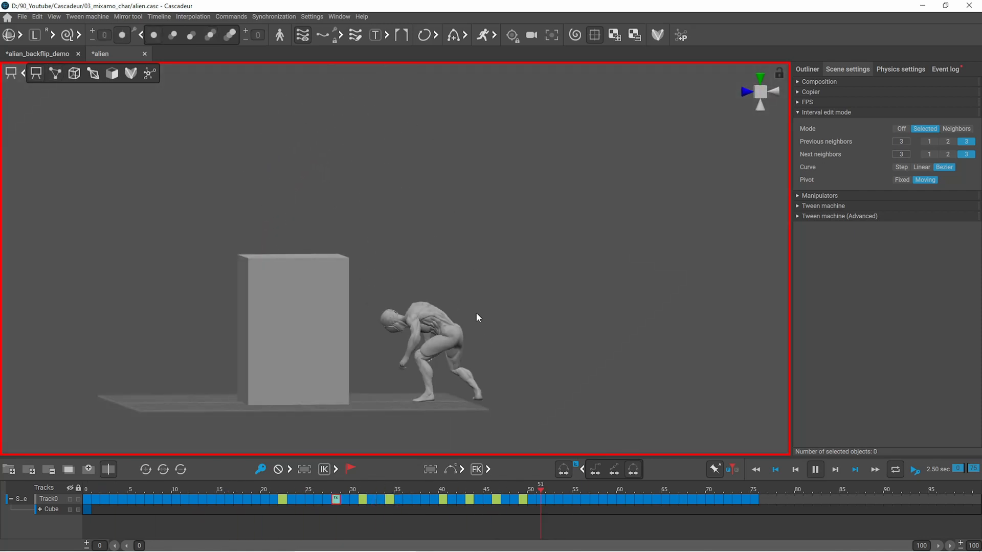
# Review playback, select a flight interval on the head track and add keyframes across it (Alt+F)
pyautogui.click(185, 499)
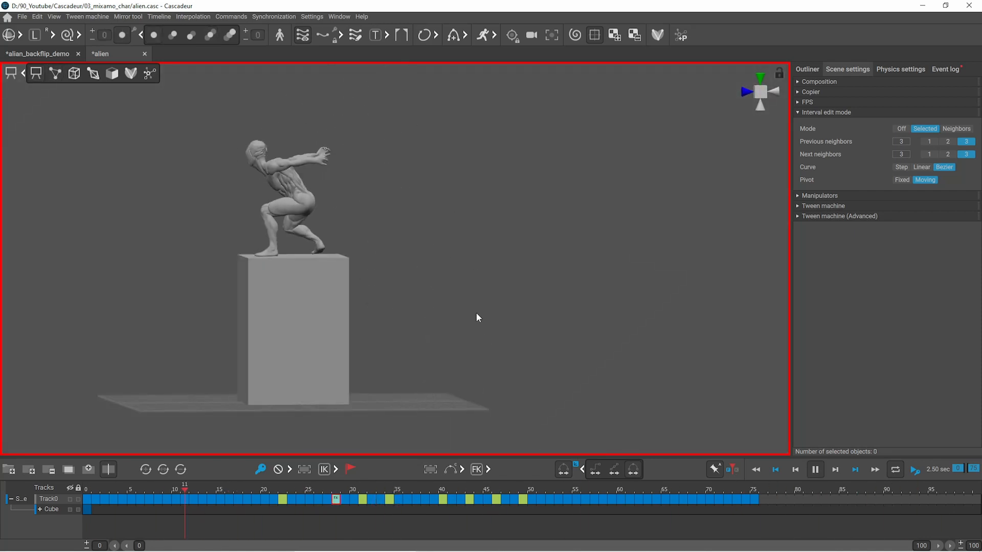
pyautogui.click(728, 490)
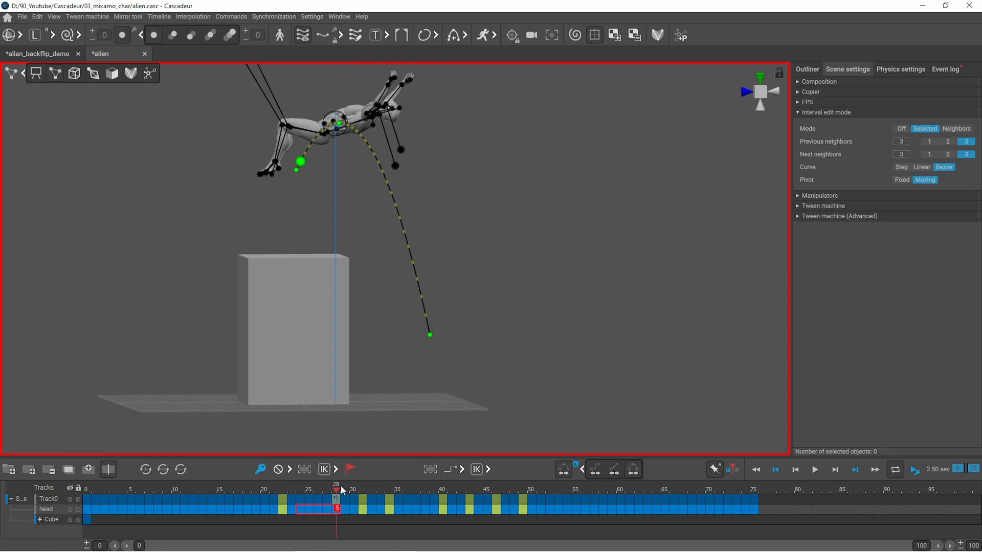
pyautogui.click(345, 508)
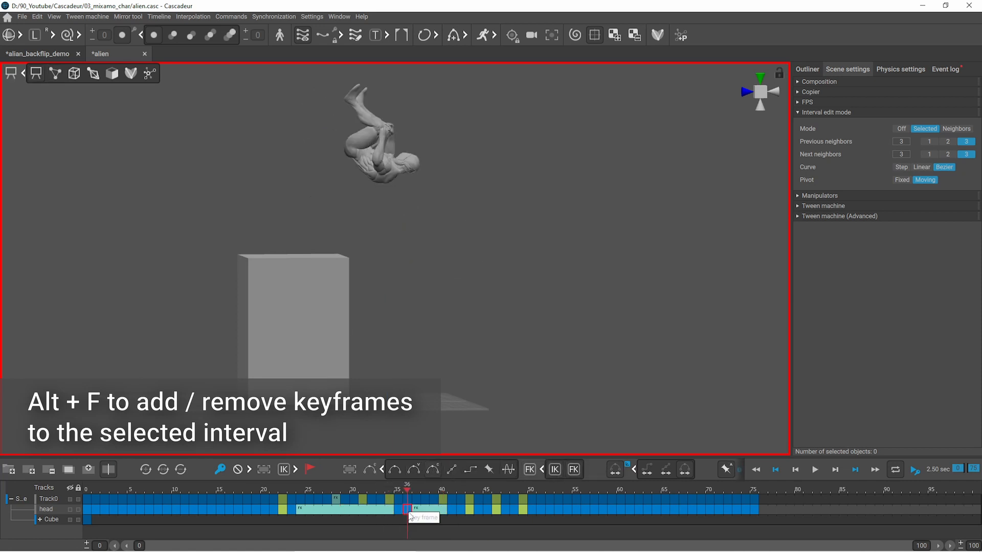
pyautogui.click(815, 469)
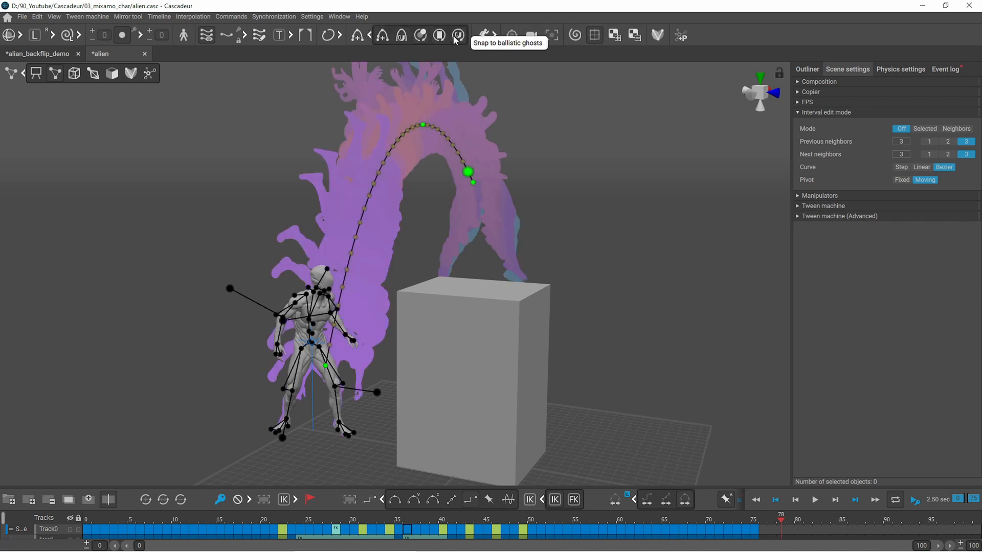
# Snap the refined flight poses back onto the ballistic ghosts along the jump arc
pyautogui.click(484, 35)
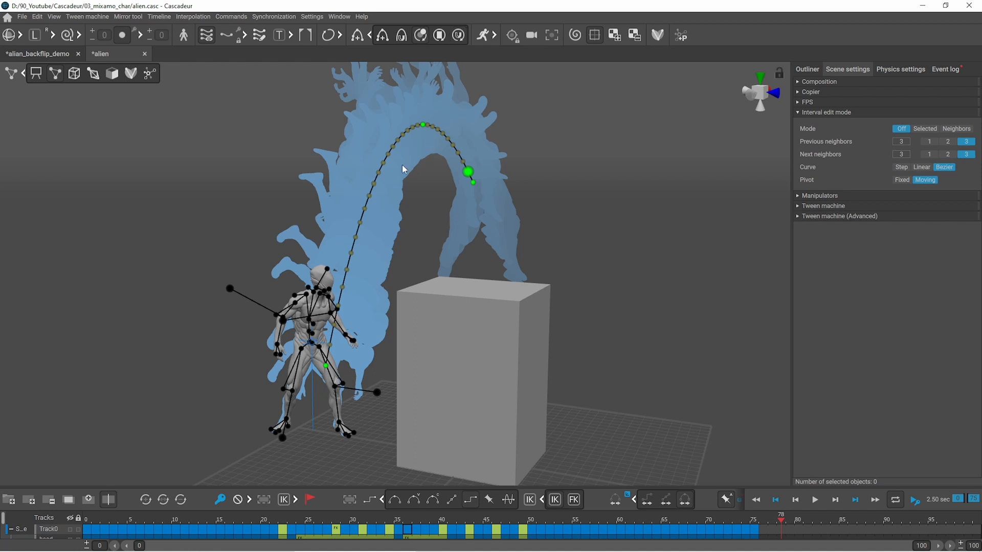